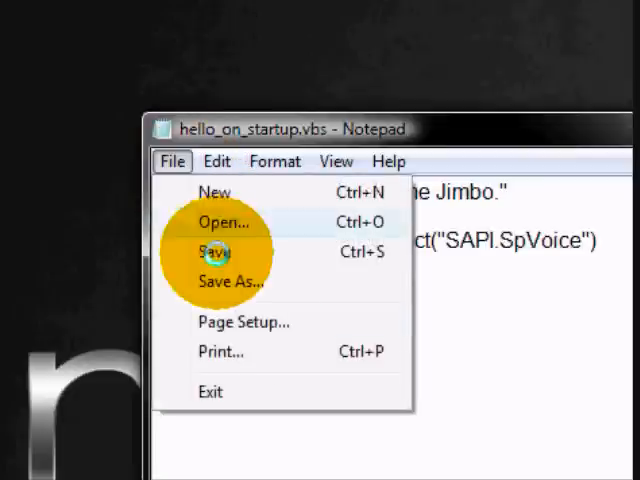
Save the greeting script as hello_on_startup.vbs, overwriting the existing file
{"action": "left_click", "coordinate": [230, 281]}
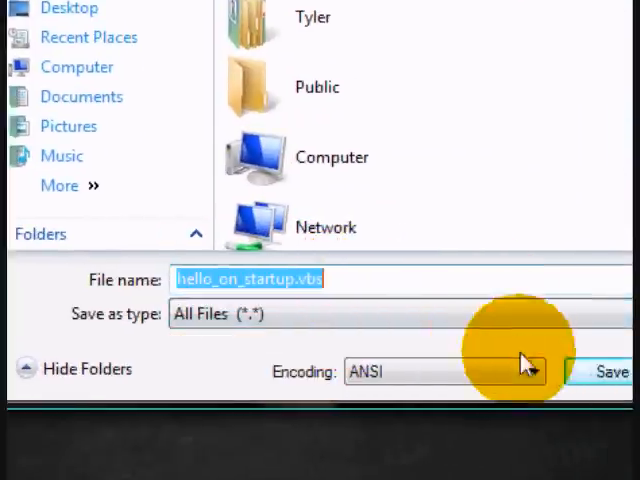
{"action": "left_click", "coordinate": [600, 371]}
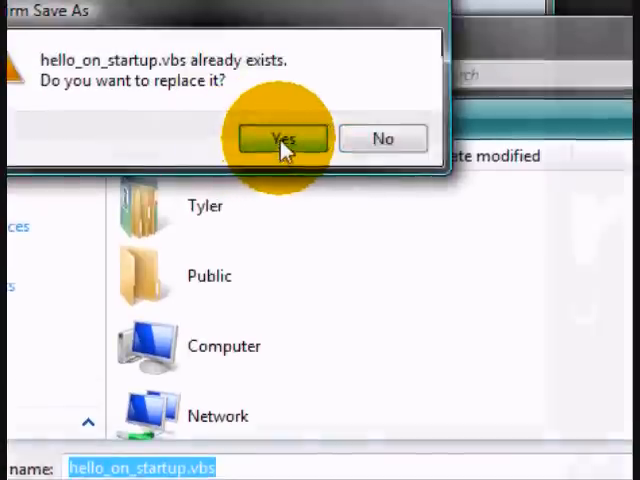
{"action": "left_click", "coordinate": [283, 138]}
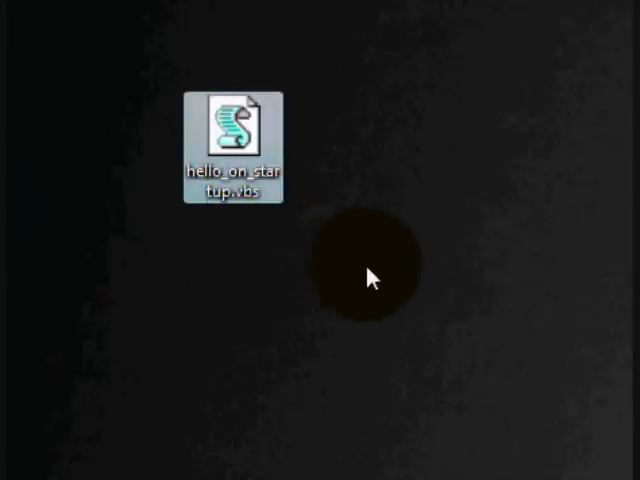
{"action": "double_click", "coordinate": [237, 140]}
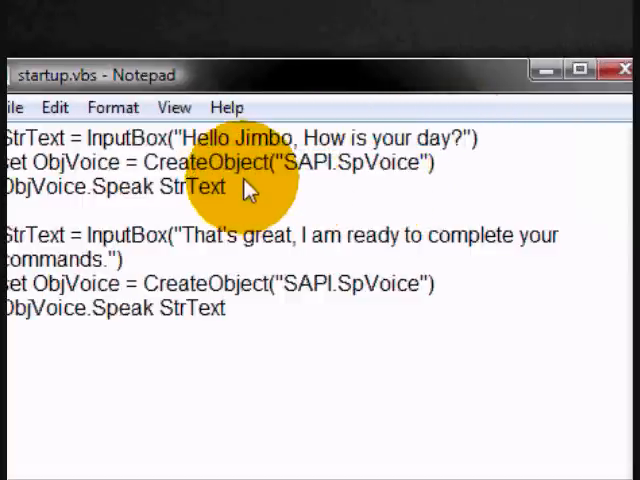
{"action": "mouse_move", "coordinate": [365, 283]}
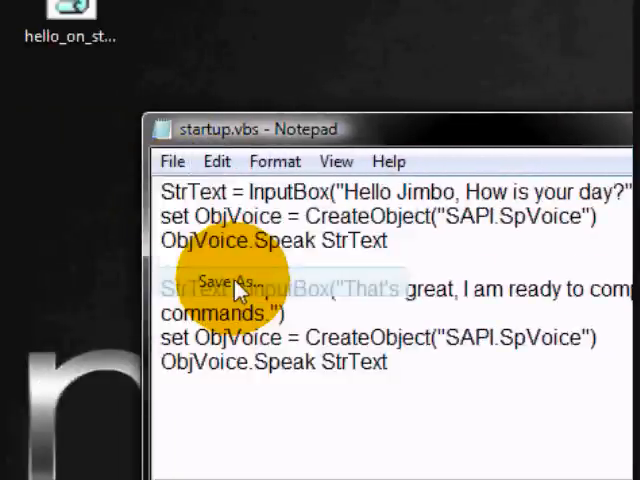
Save the chat script as startup.vbs with All Files type, overwriting the old copy
{"action": "left_click", "coordinate": [232, 280]}
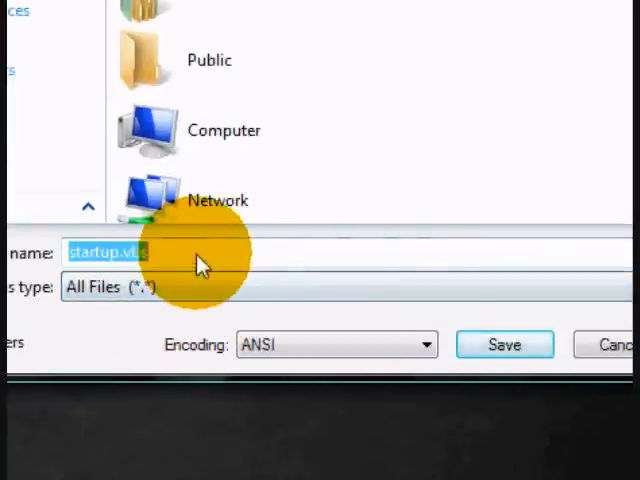
{"action": "left_click", "coordinate": [504, 344]}
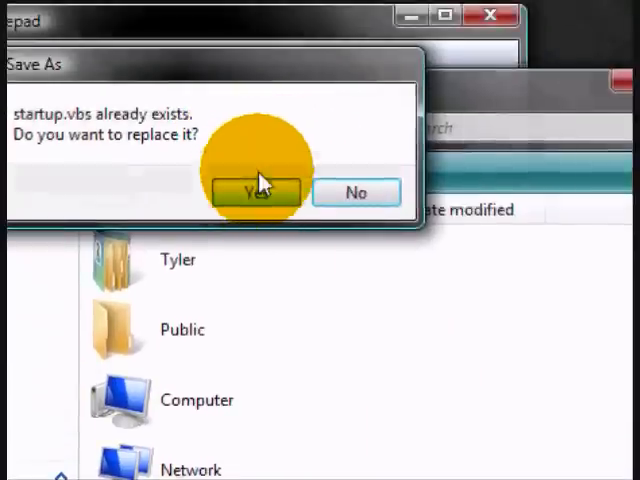
{"action": "left_click", "coordinate": [253, 192]}
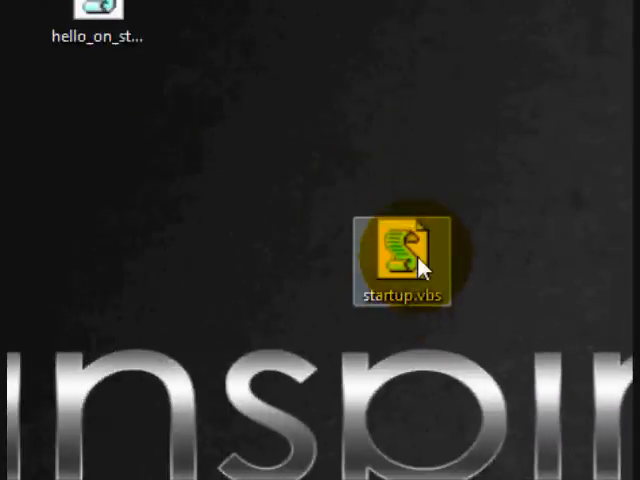
{"action": "mouse_move", "coordinate": [418, 262]}
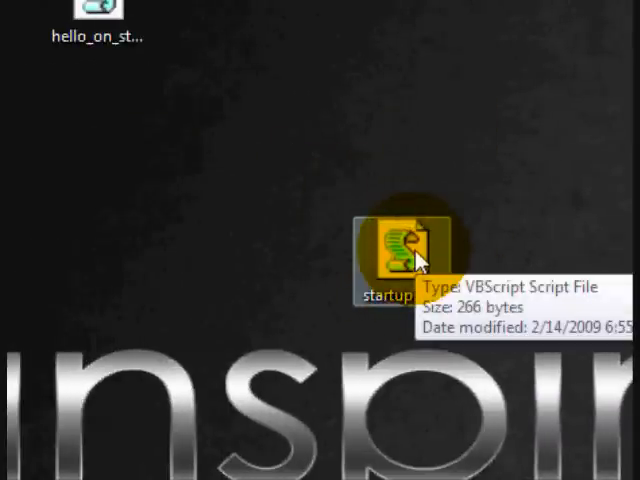
Run startup.vbs, answering the first prompt 'good' and the second 'thank you'
{"action": "double_click", "coordinate": [402, 240]}
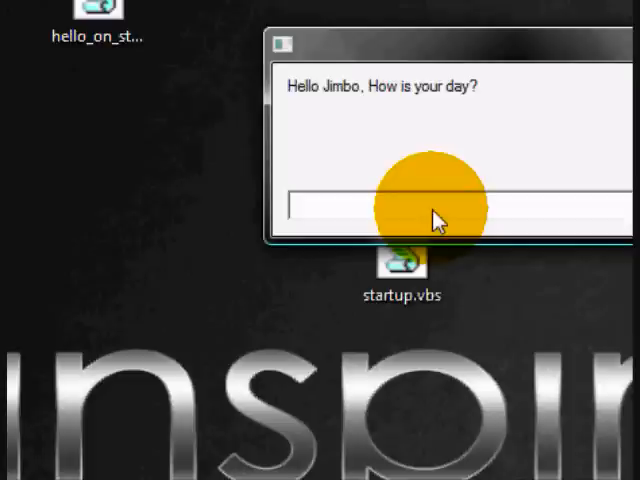
{"action": "type", "text": "g"}
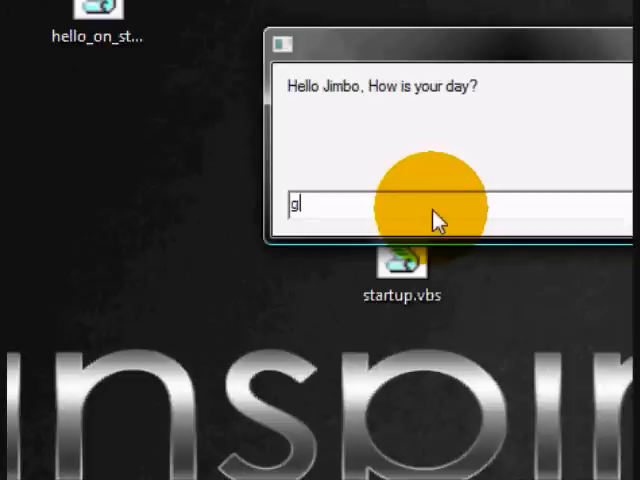
{"action": "type", "text": "ood"}
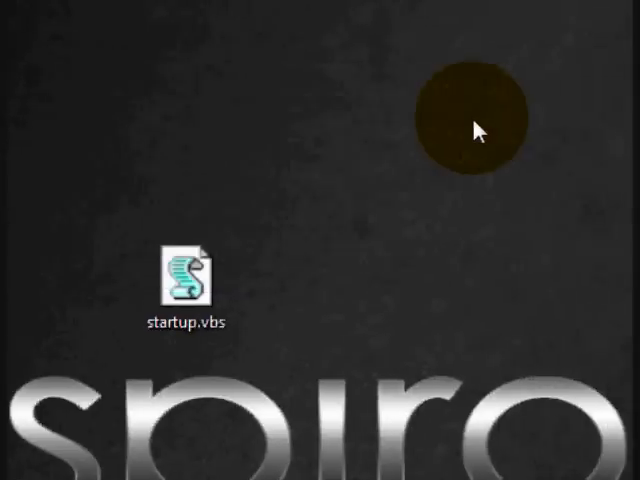
{"action": "double_click", "coordinate": [182, 270]}
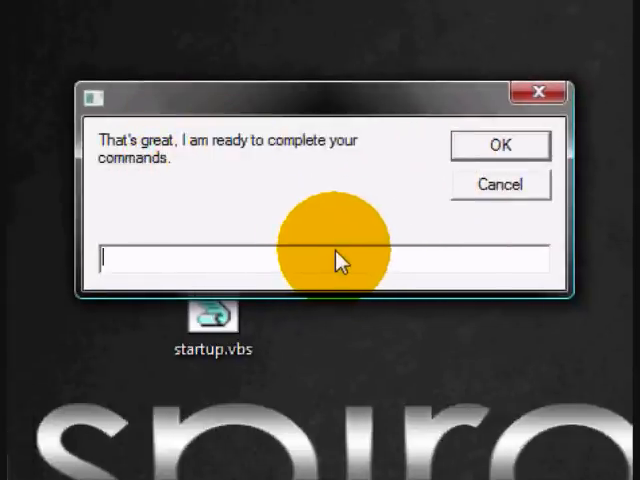
{"action": "type", "text": "thank you"}
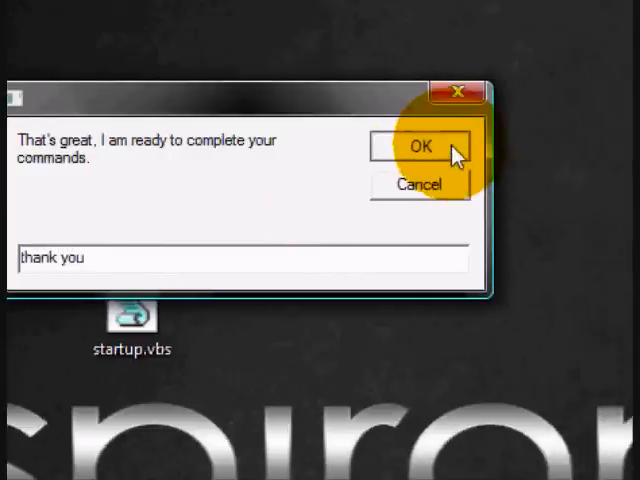
{"action": "left_click", "coordinate": [420, 145]}
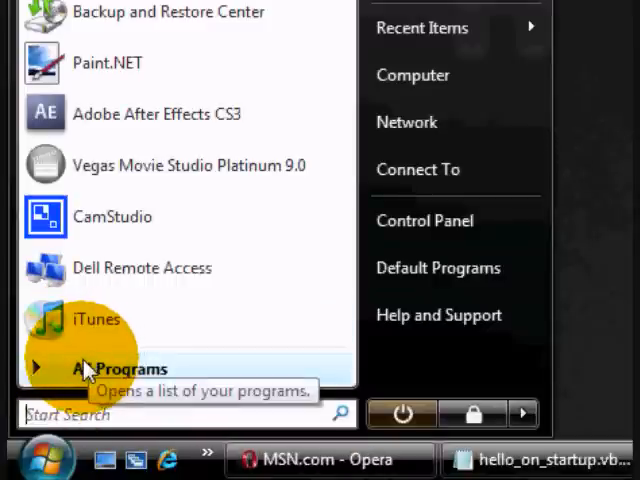
Open the Startup folder from All Programs in an Explorer window
{"action": "left_click", "coordinate": [127, 368]}
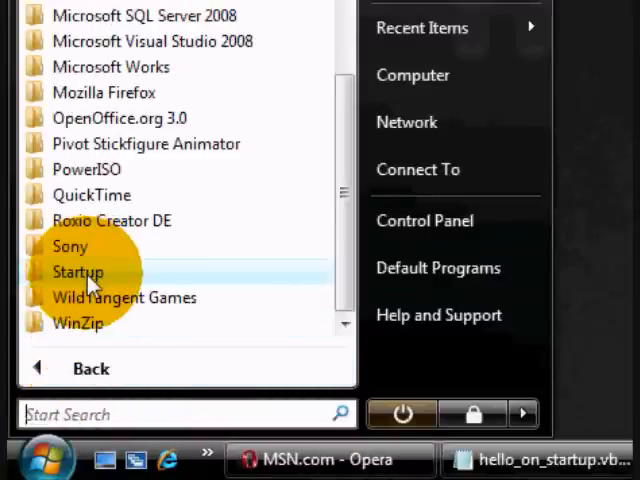
{"action": "right_click", "coordinate": [77, 271]}
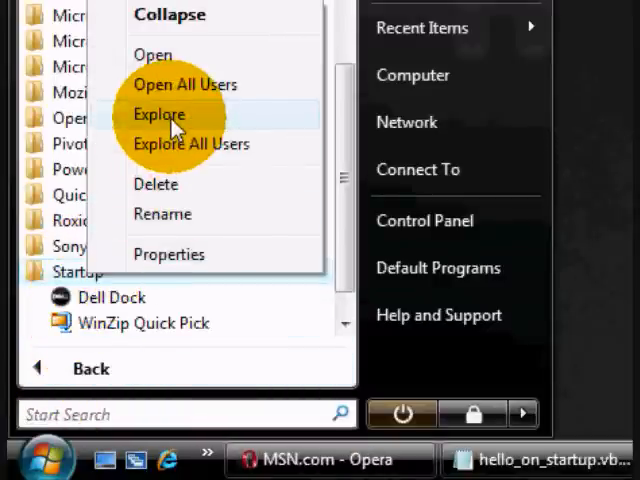
{"action": "left_click", "coordinate": [159, 114]}
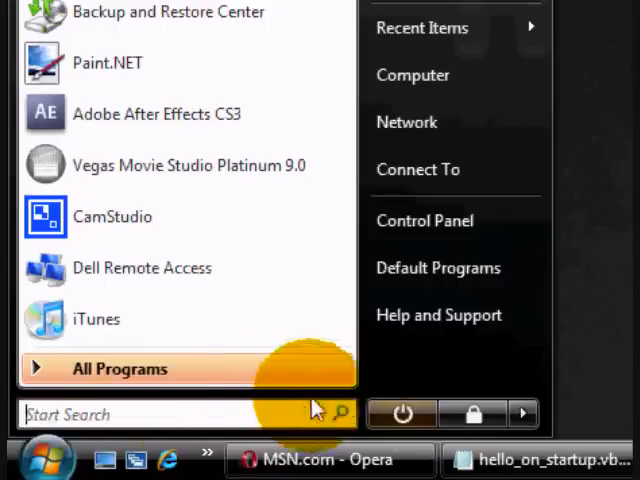
Return to the Startup folder window showing the shortcut and both .vbs scripts
{"action": "left_click", "coordinate": [524, 413]}
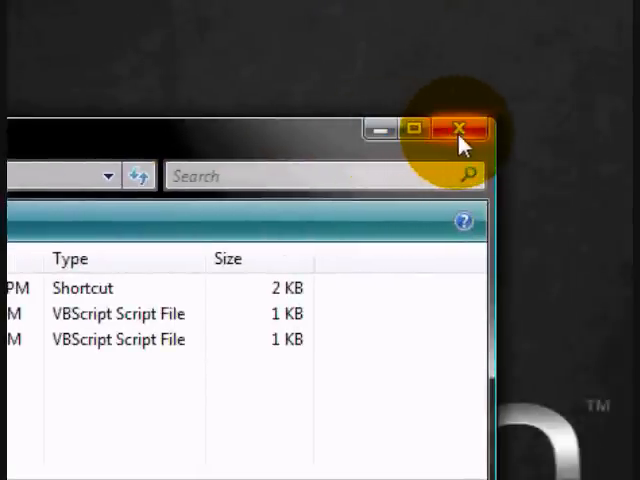
{"action": "mouse_move", "coordinate": [414, 128]}
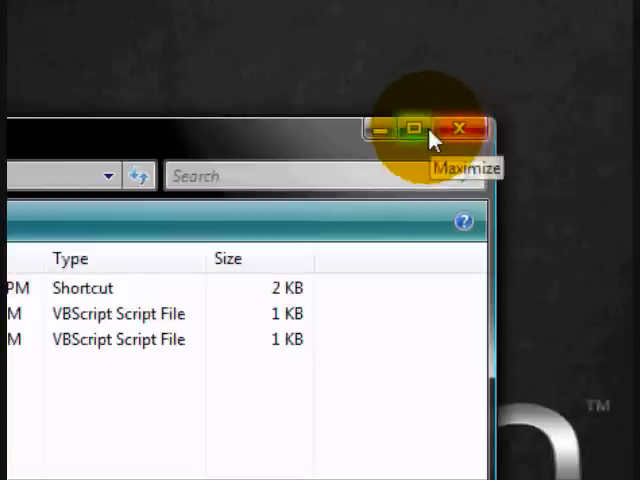
{"action": "mouse_move", "coordinate": [455, 135]}
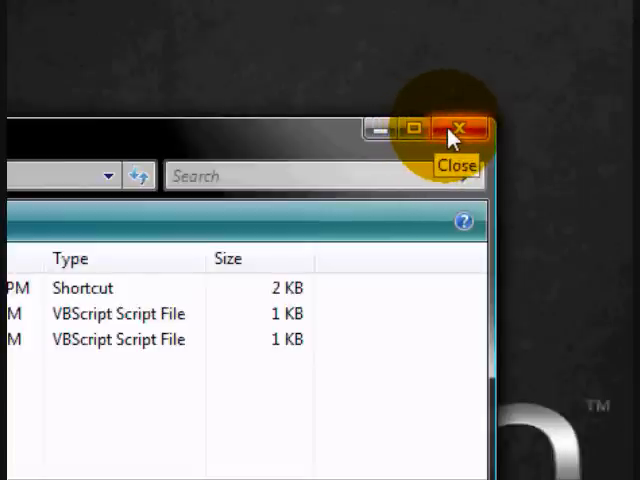